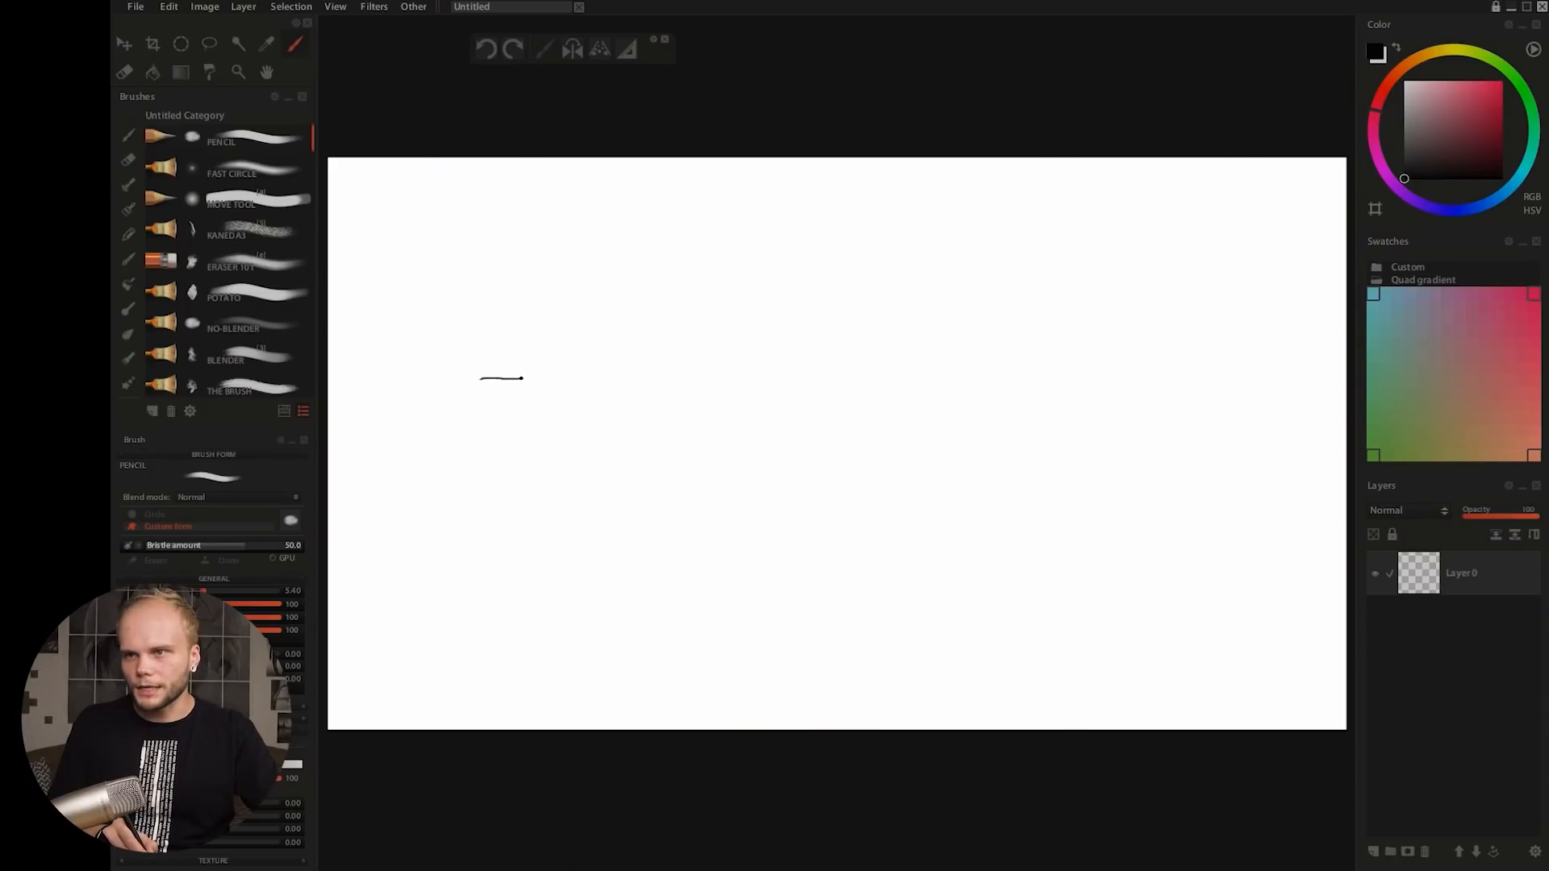
Step: Slowly extend the thin black horizontal pencil line rightward from about x 323 to x 402
drag(521, 377, 565, 377)
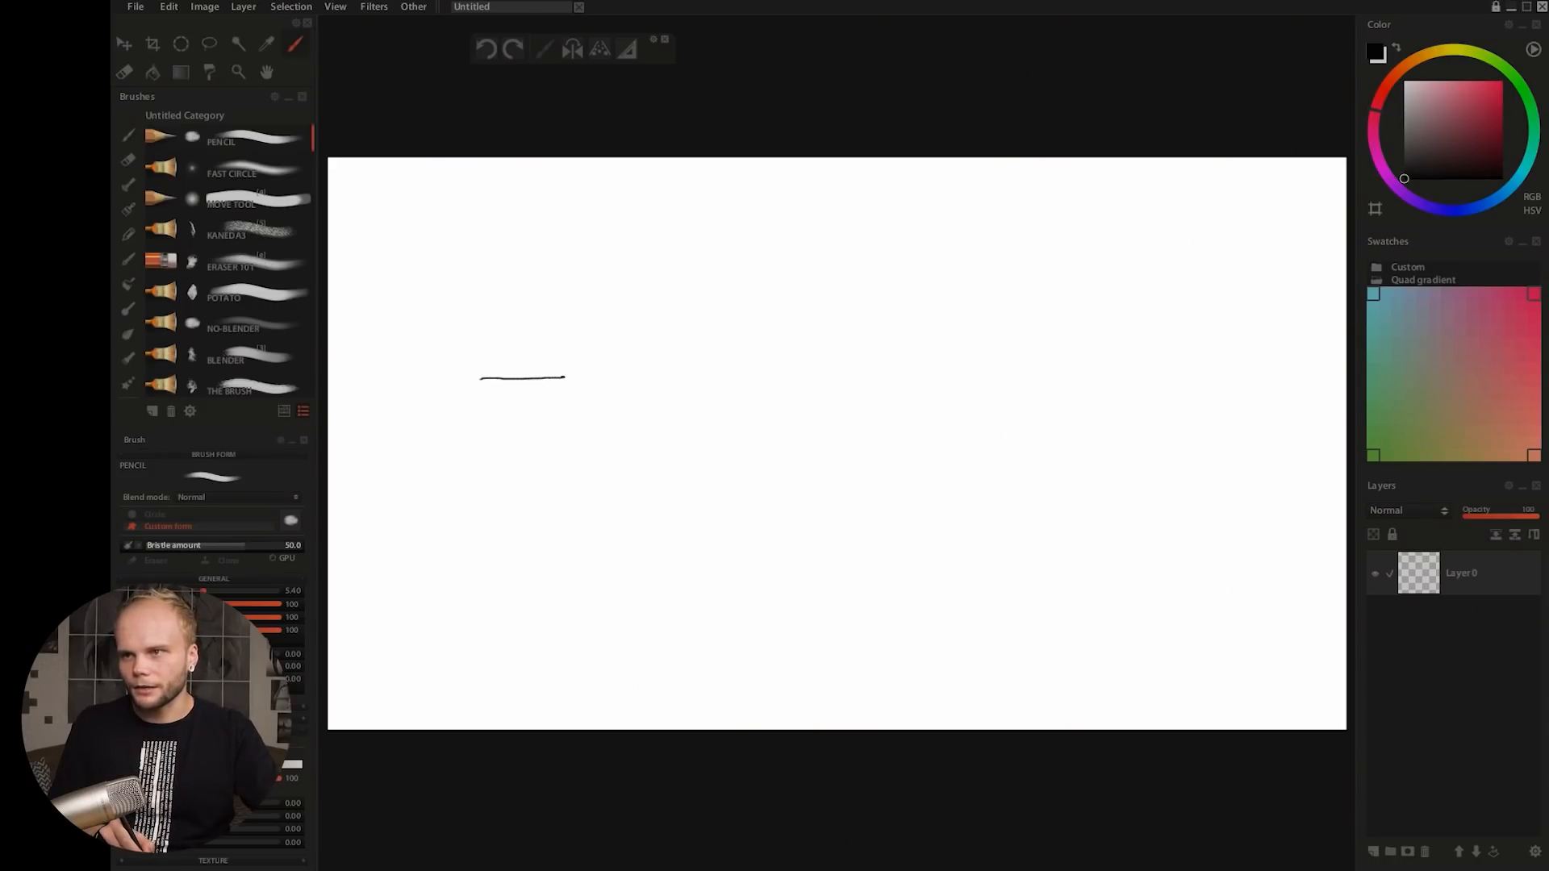
drag(566, 376, 649, 376)
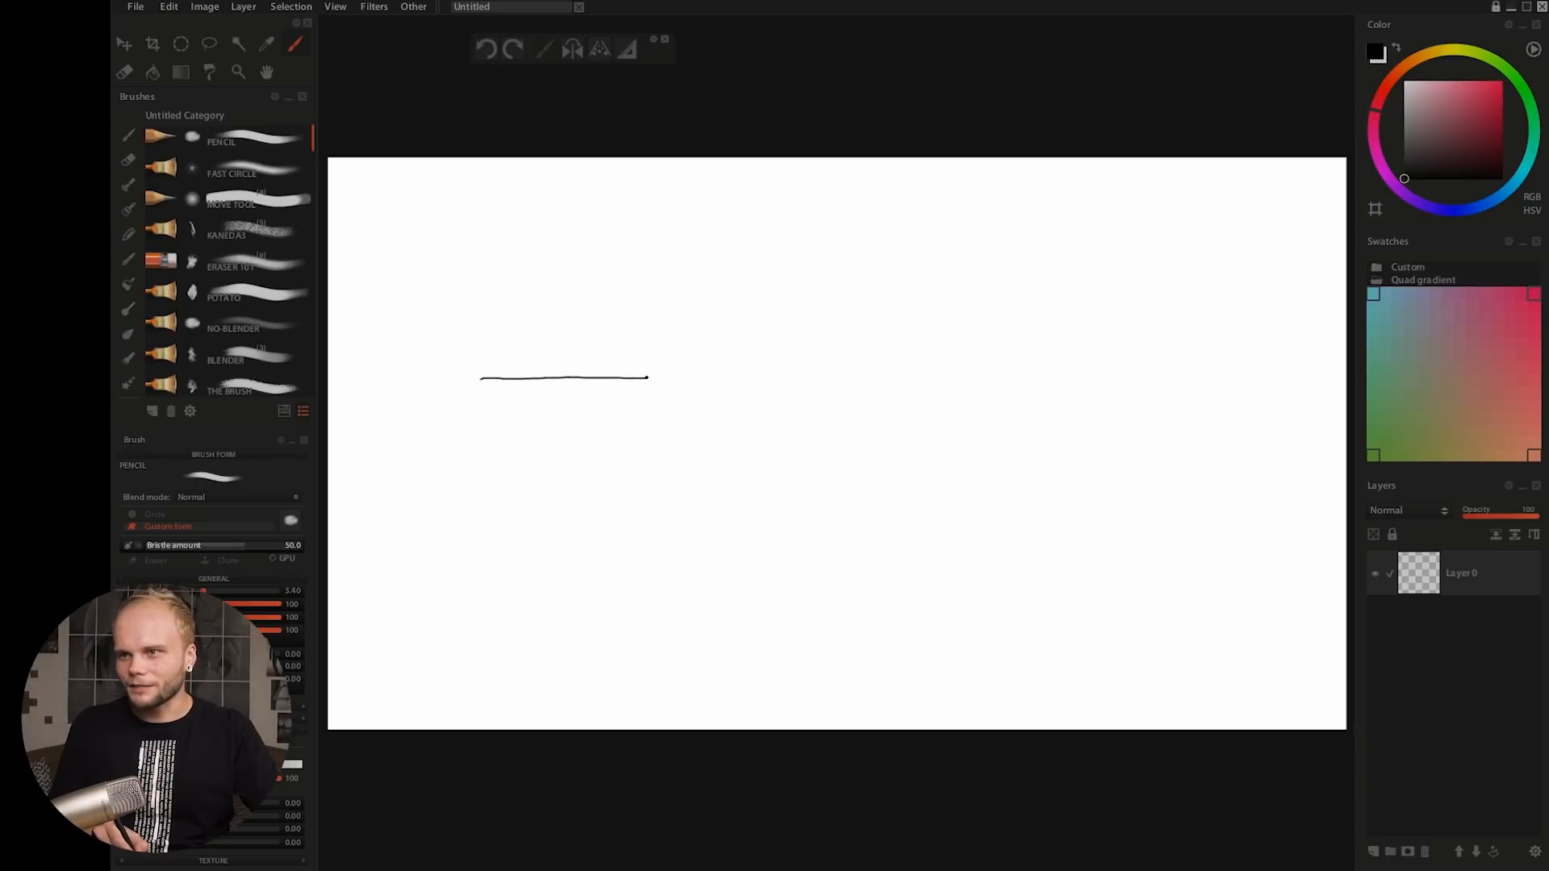